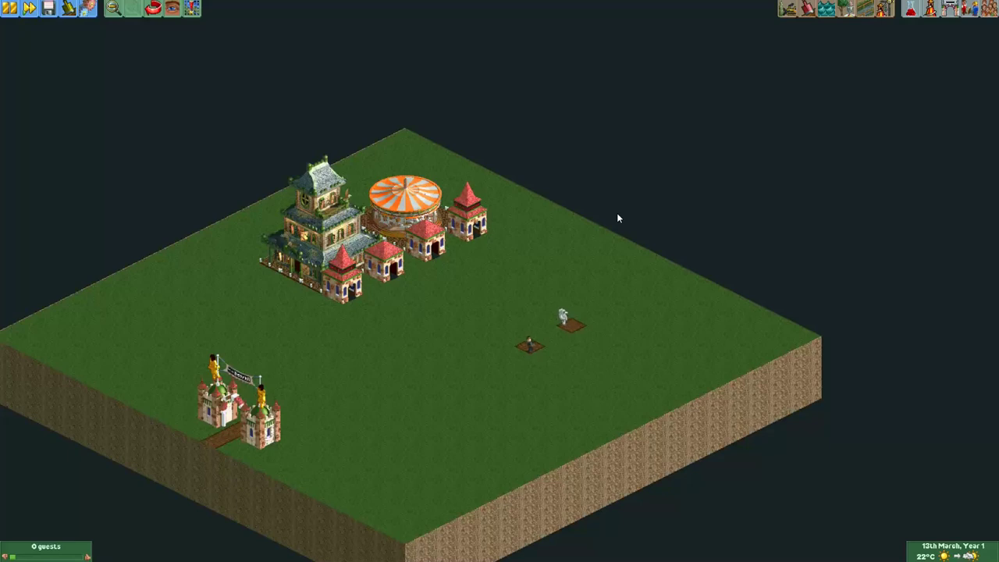
{"action": "mouse_move", "coordinate": [536, 276]}
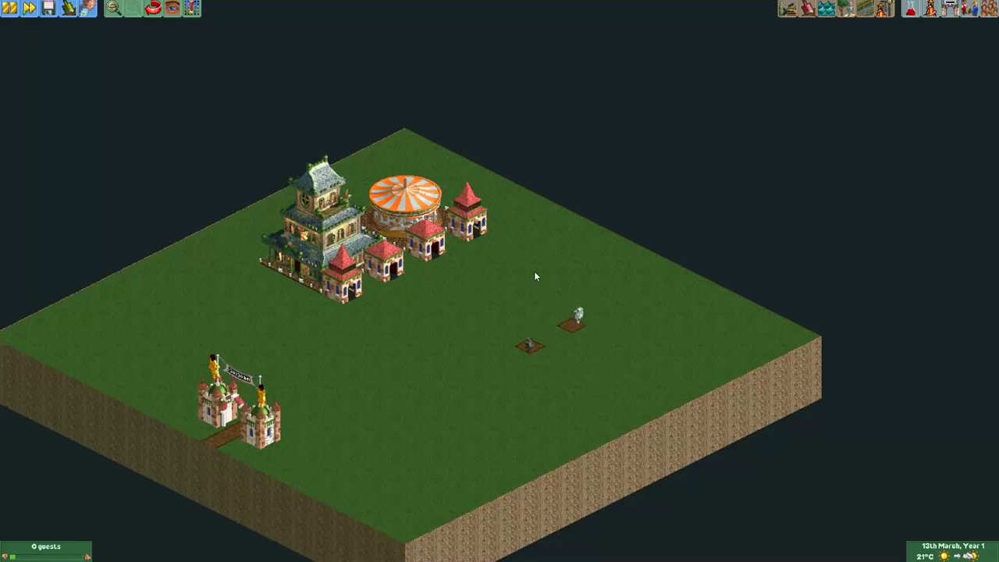
{"action": "mouse_move", "coordinate": [533, 267]}
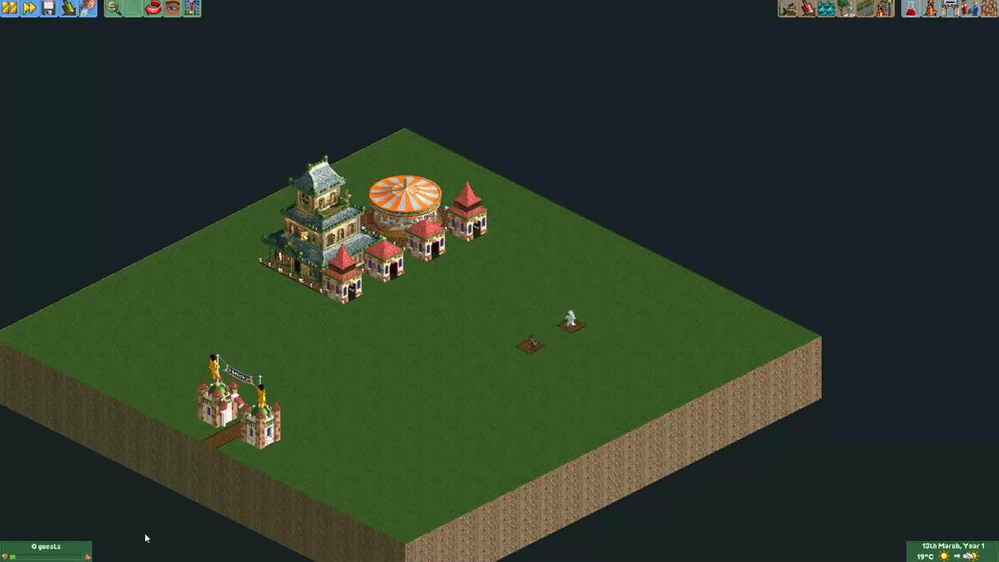
{"action": "mouse_move", "coordinate": [173, 129]}
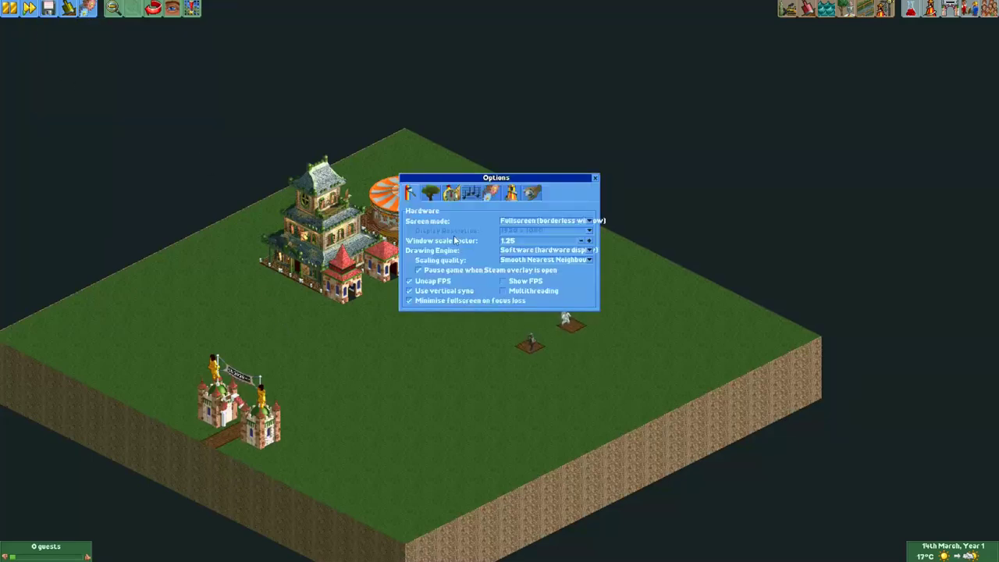
Browse the Options tabs to Advanced, confirm debugging tools are enabled, and close Options.
{"action": "left_click", "coordinate": [511, 193]}
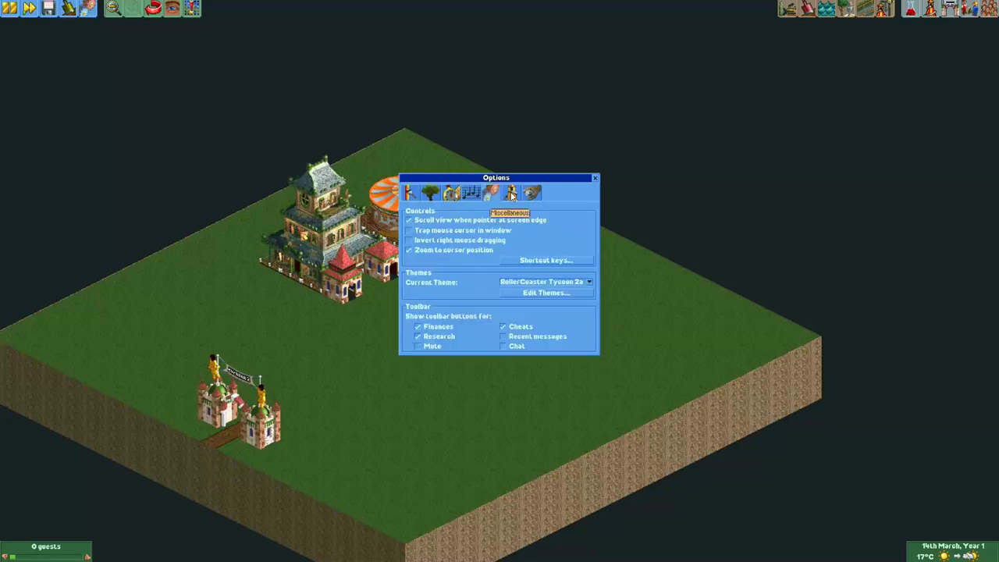
{"action": "left_click", "coordinate": [511, 192]}
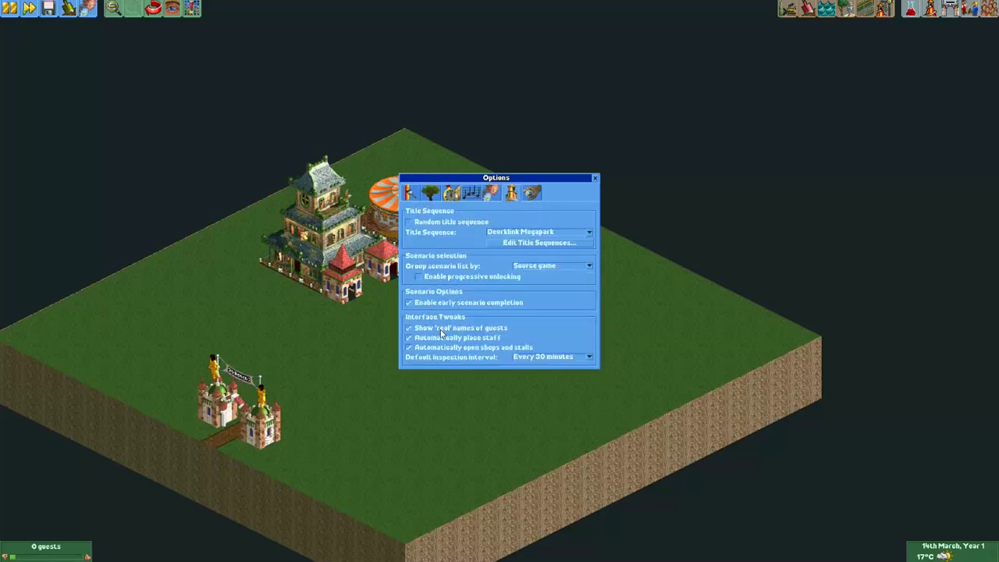
{"action": "left_click", "coordinate": [532, 192]}
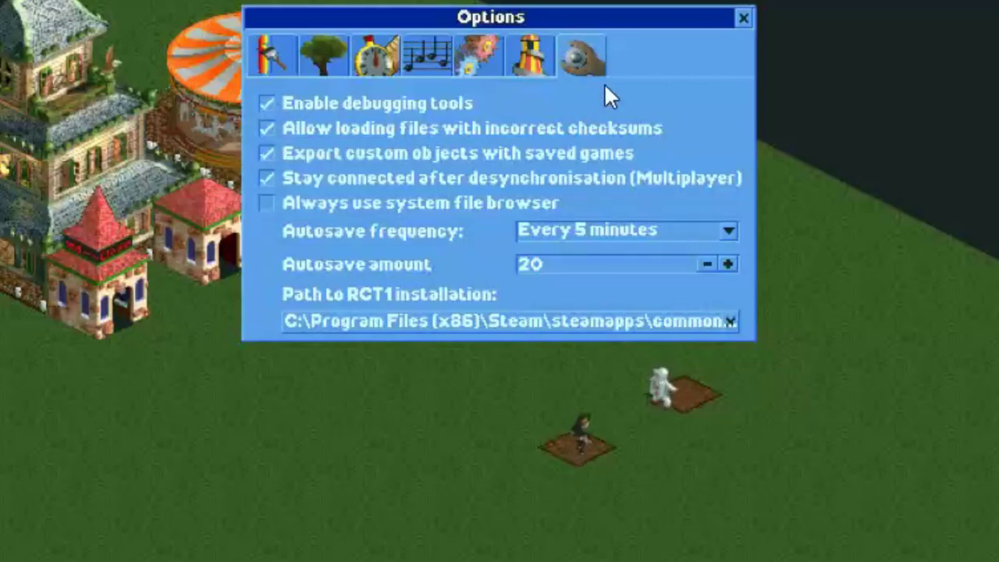
{"action": "left_click", "coordinate": [742, 17]}
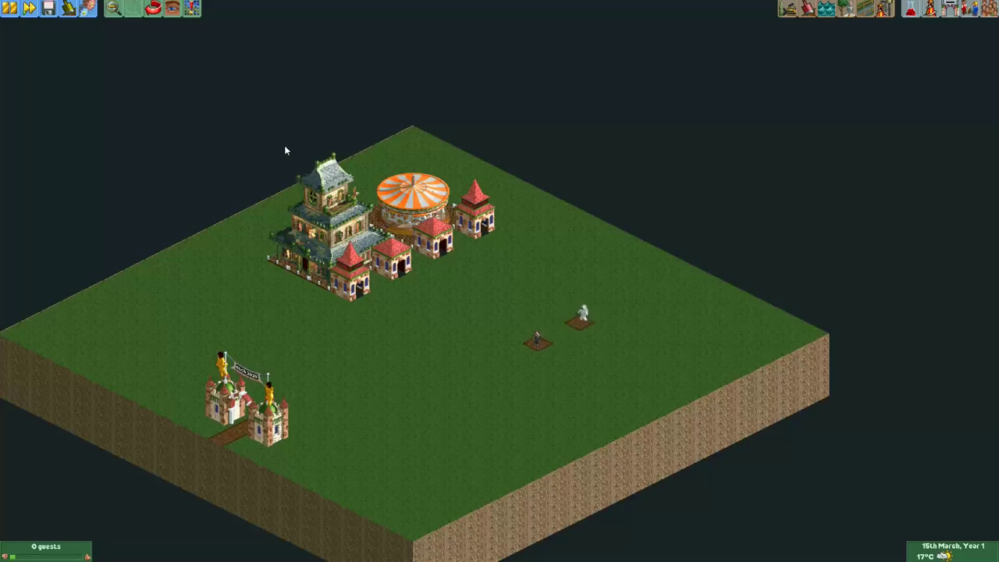
{"action": "mouse_move", "coordinate": [88, 8]}
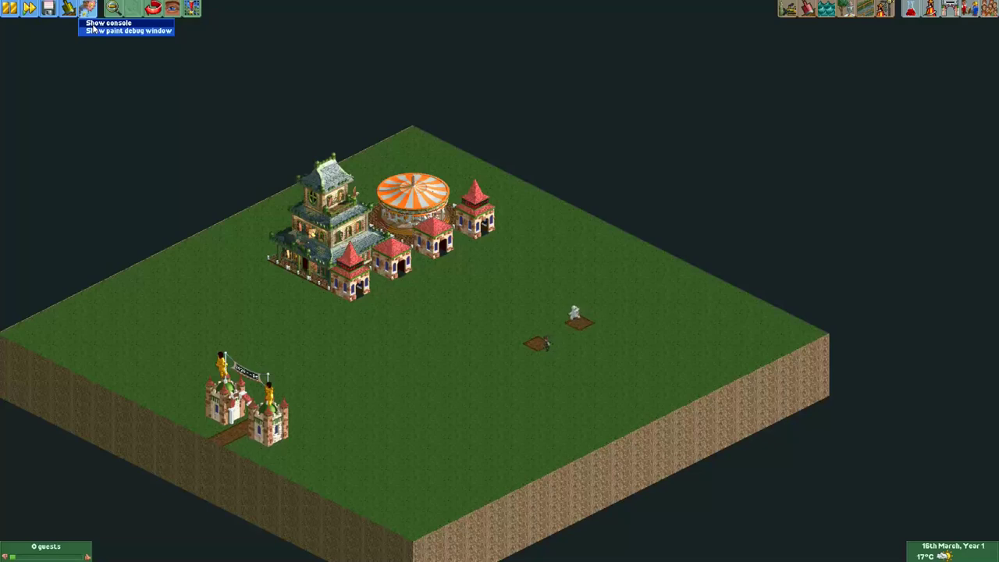
Show the developer console from the debug toolbar button.
{"action": "left_click", "coordinate": [86, 8]}
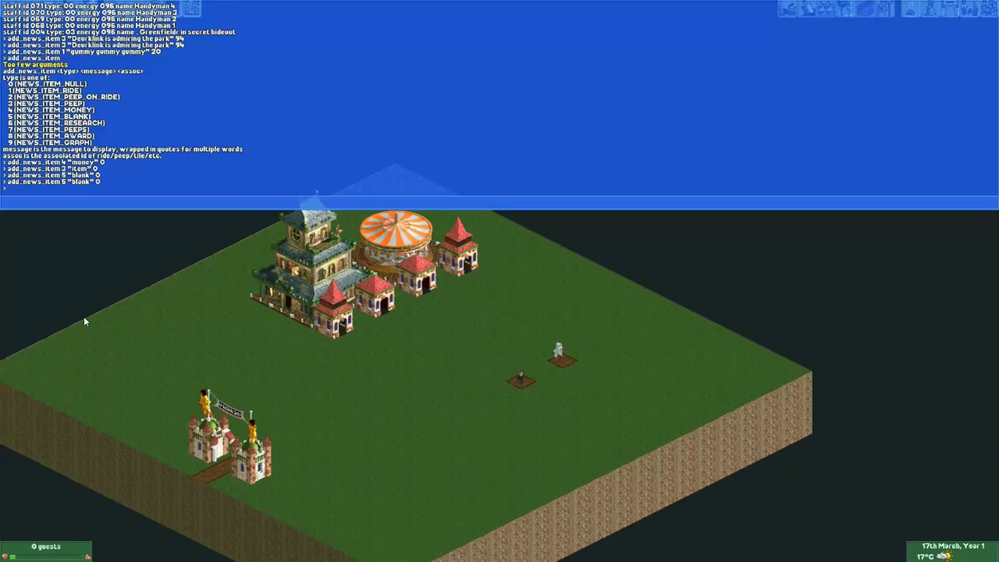
Run a bare add_news_item to print its usage and news type list.
{"action": "type", "text": "add_news_item"}
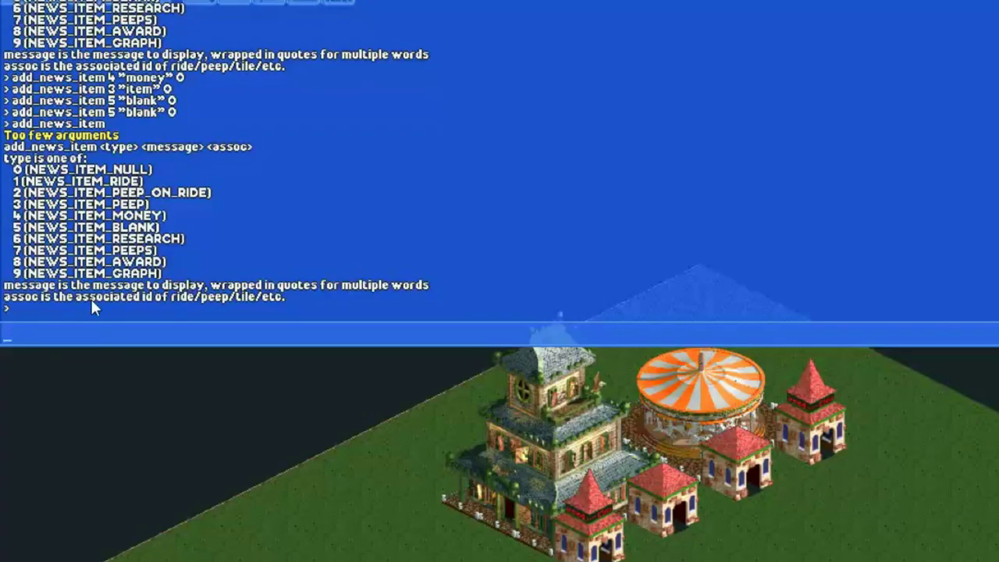
{"action": "mouse_move", "coordinate": [82, 195]}
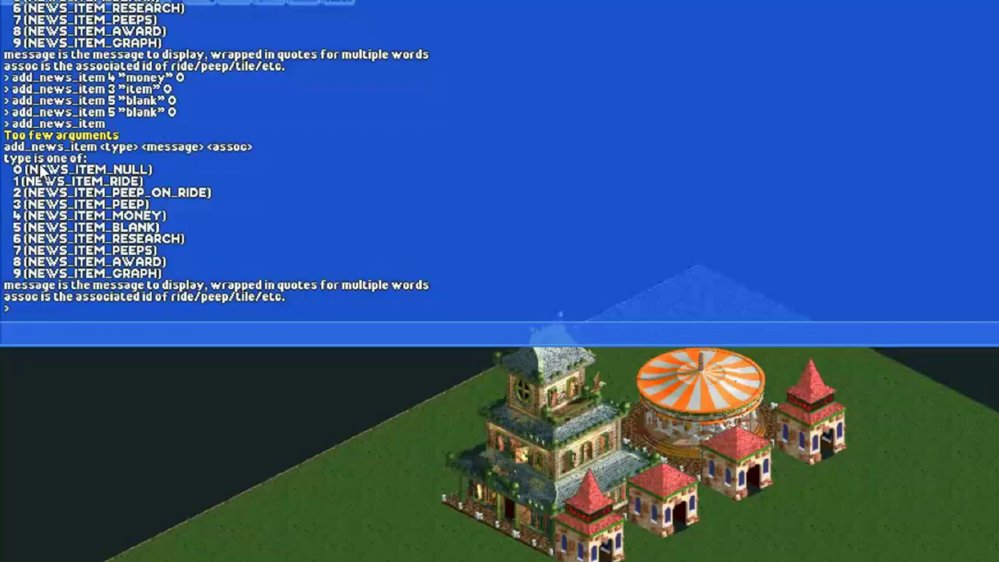
{"action": "mouse_move", "coordinate": [94, 151]}
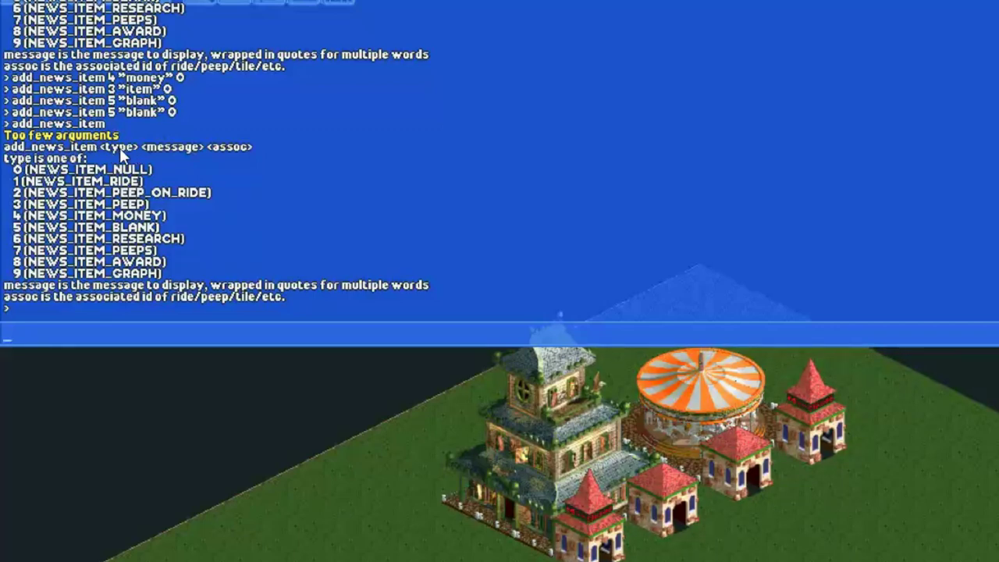
{"action": "mouse_move", "coordinate": [74, 168]}
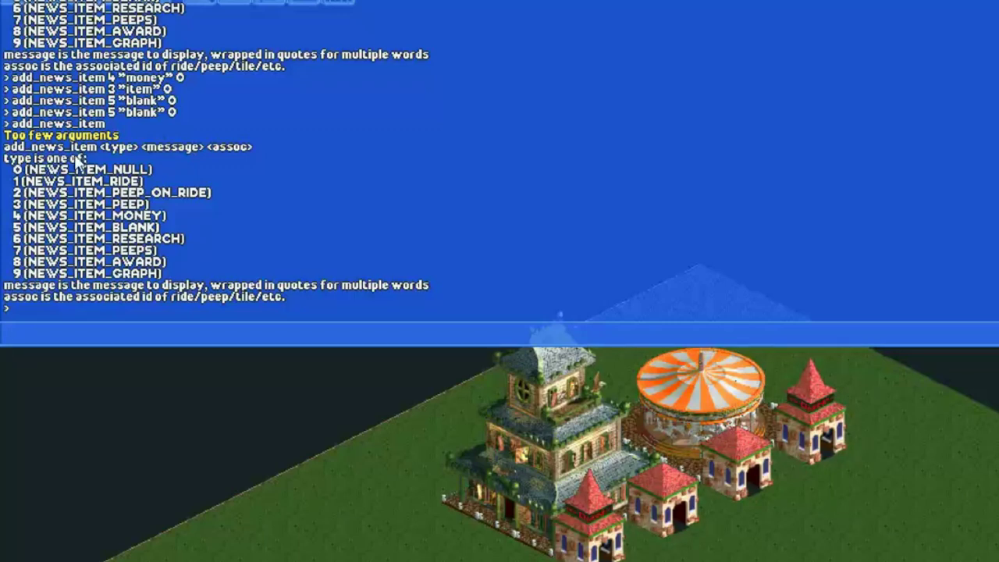
{"action": "mouse_move", "coordinate": [149, 152]}
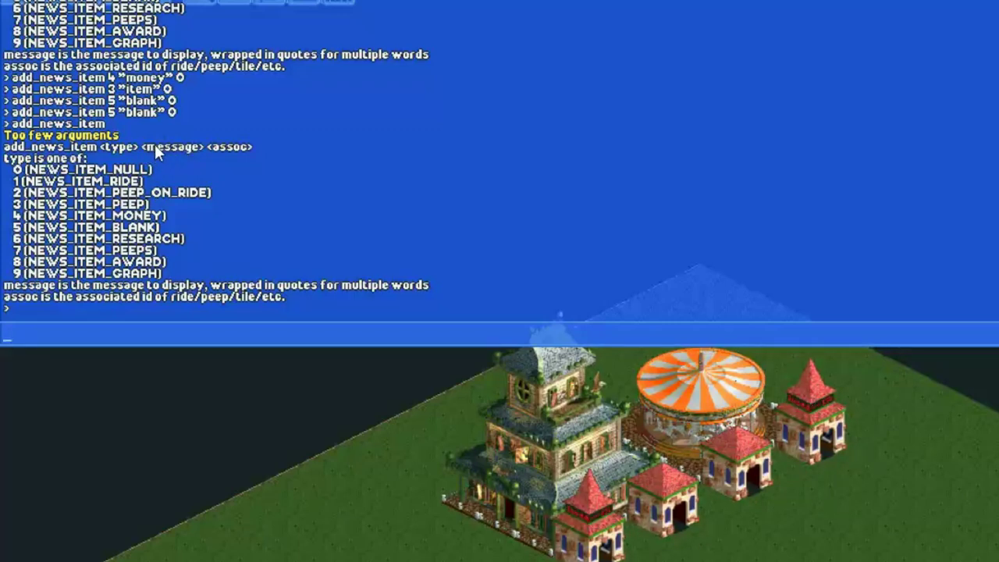
{"action": "mouse_move", "coordinate": [246, 153]}
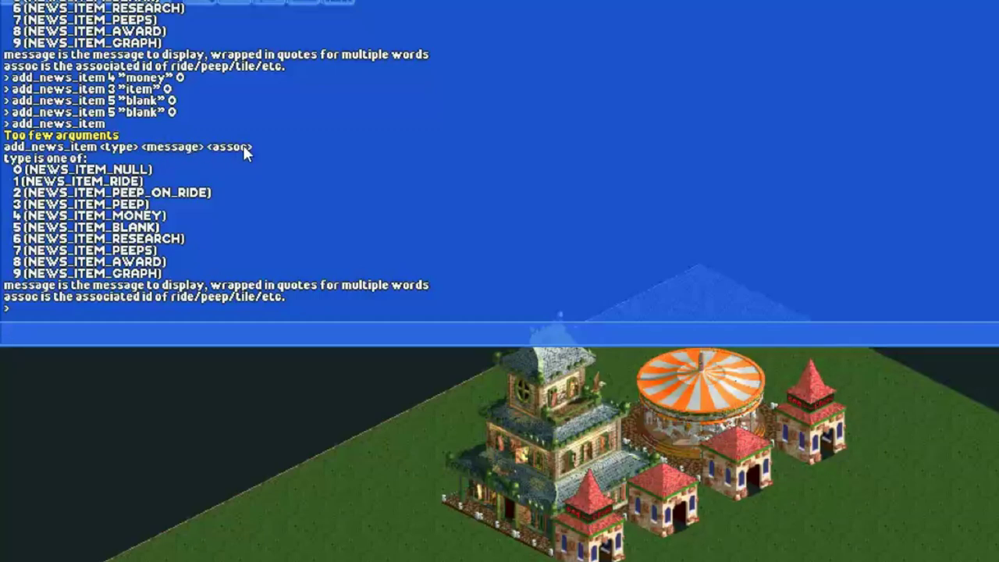
{"action": "mouse_move", "coordinate": [224, 157]}
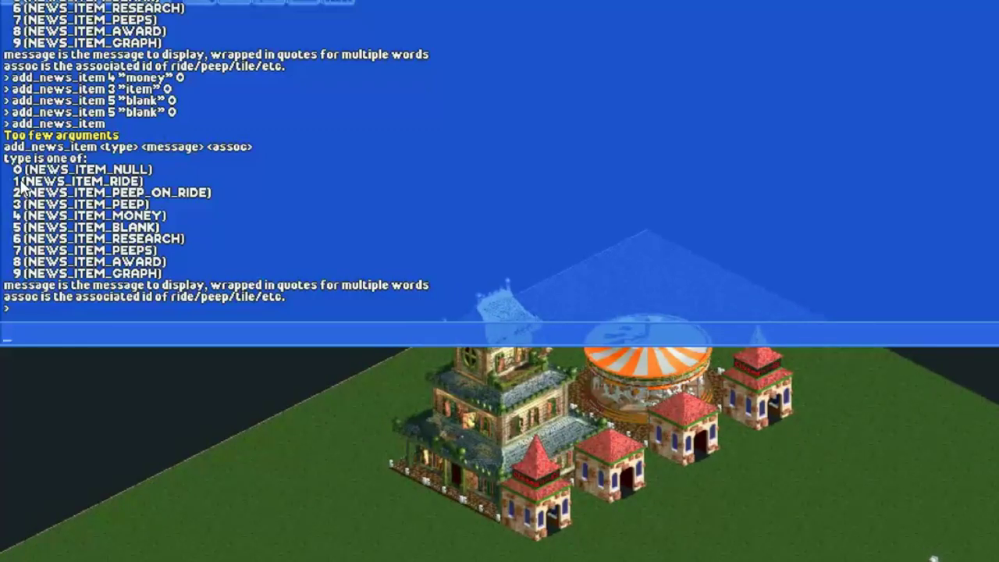
{"action": "mouse_move", "coordinate": [203, 553]}
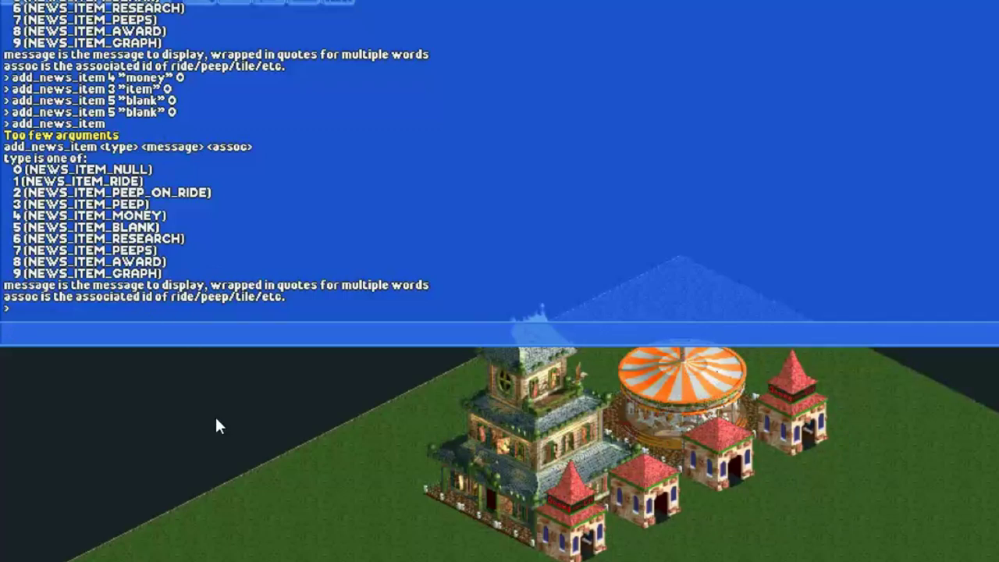
Enter add_news_item 5 "hello world" 0 in the console.
{"action": "type", "text": "a"}
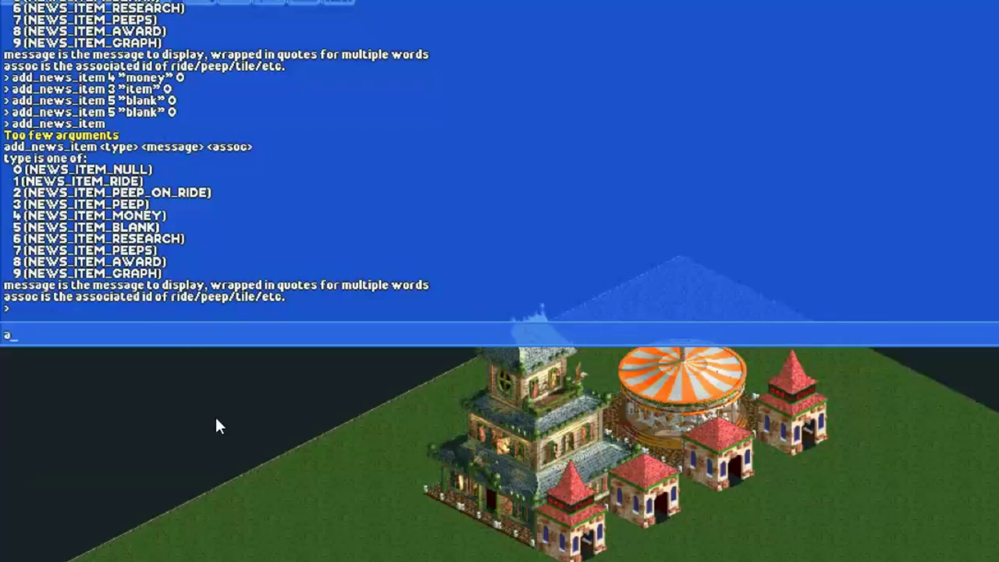
{"action": "type", "text": "dd_news_ot"}
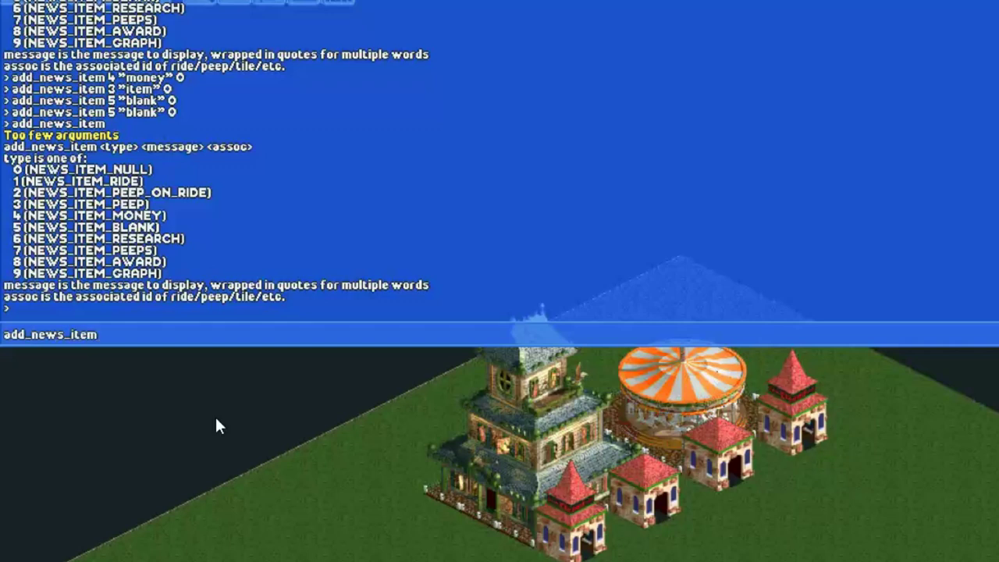
{"action": "type", "text": "5"}
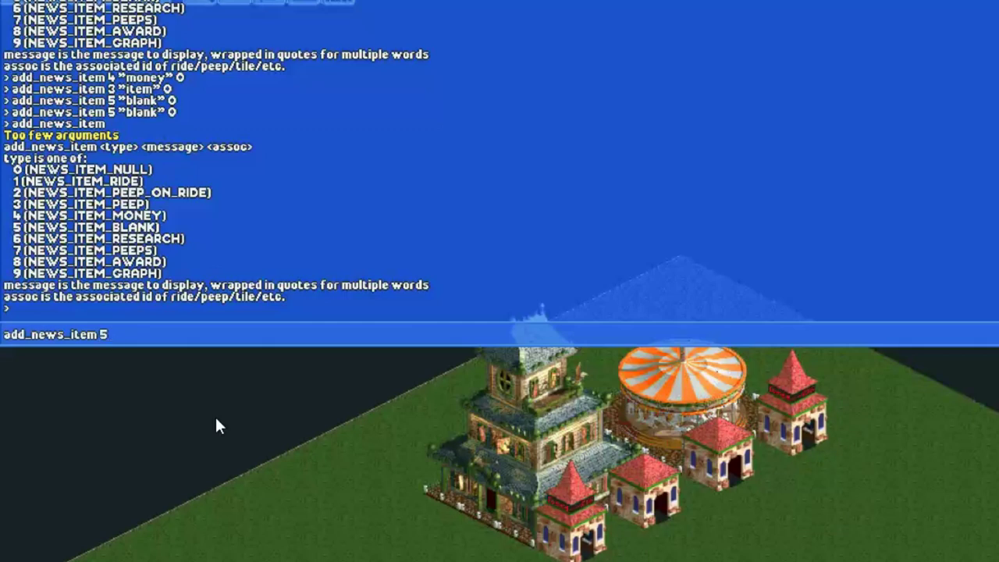
{"action": "type", "text": "\""}
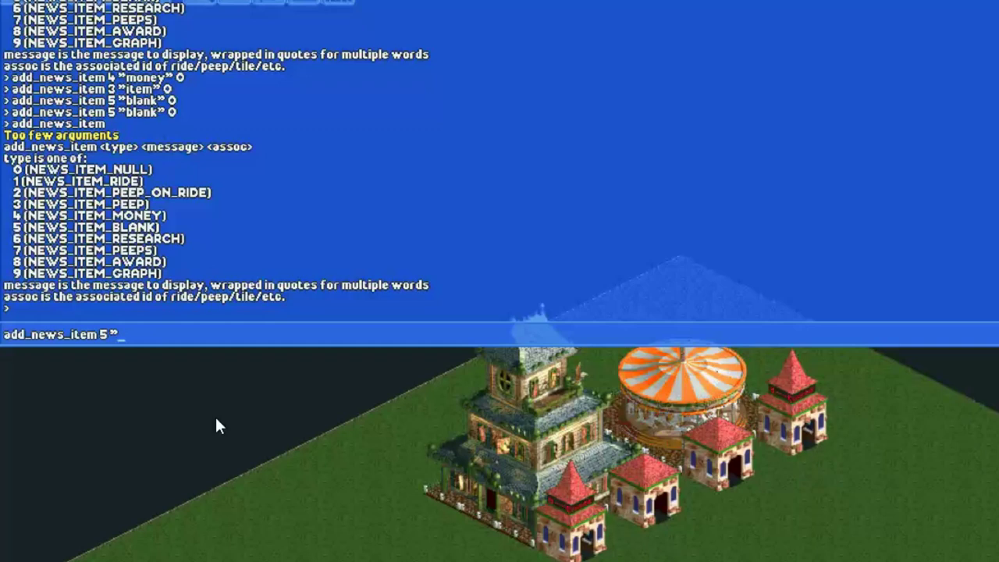
{"action": "type", "text": "hello"}
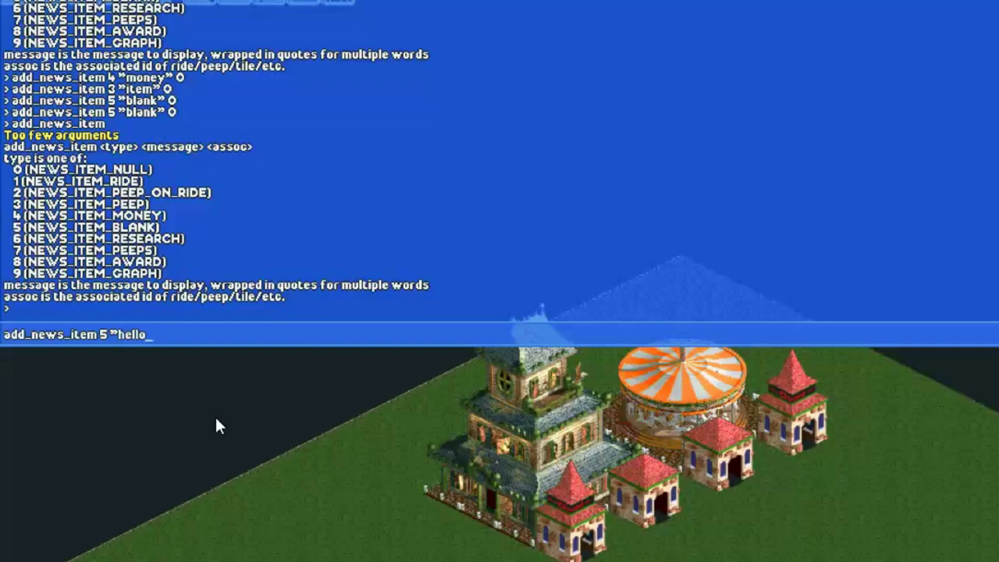
{"action": "type", "text": "world"}
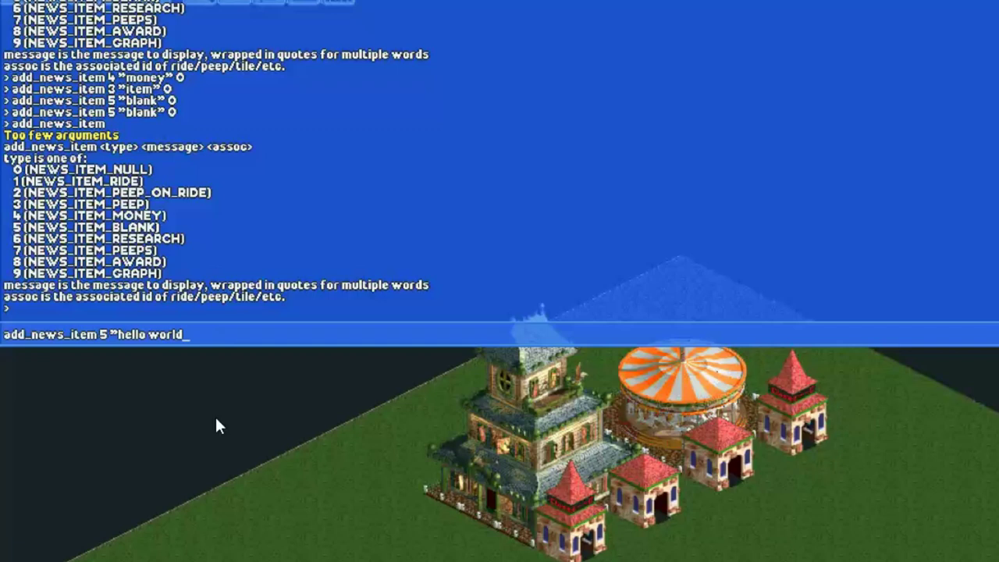
{"action": "type", "text": "\""}
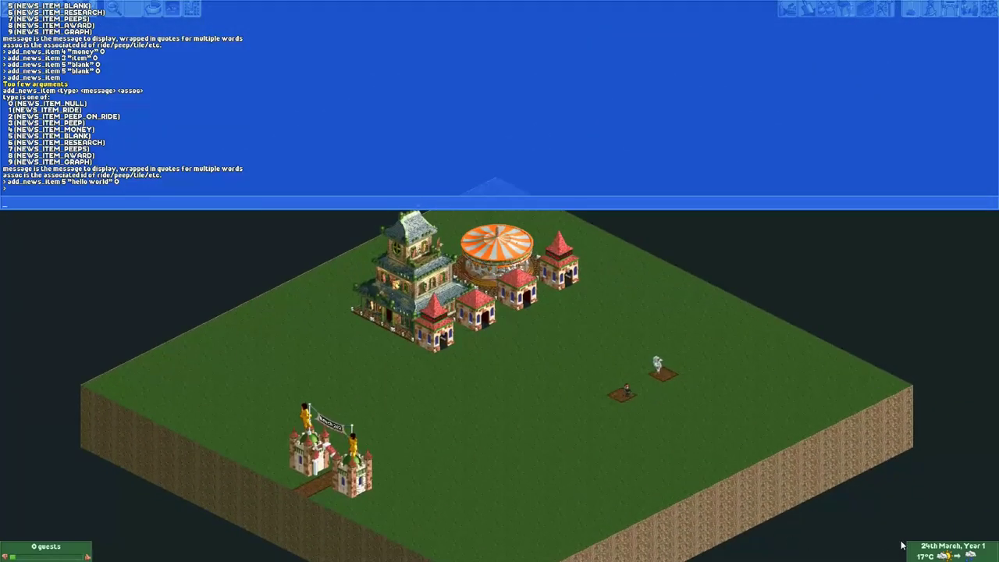
{"action": "mouse_move", "coordinate": [325, 278]}
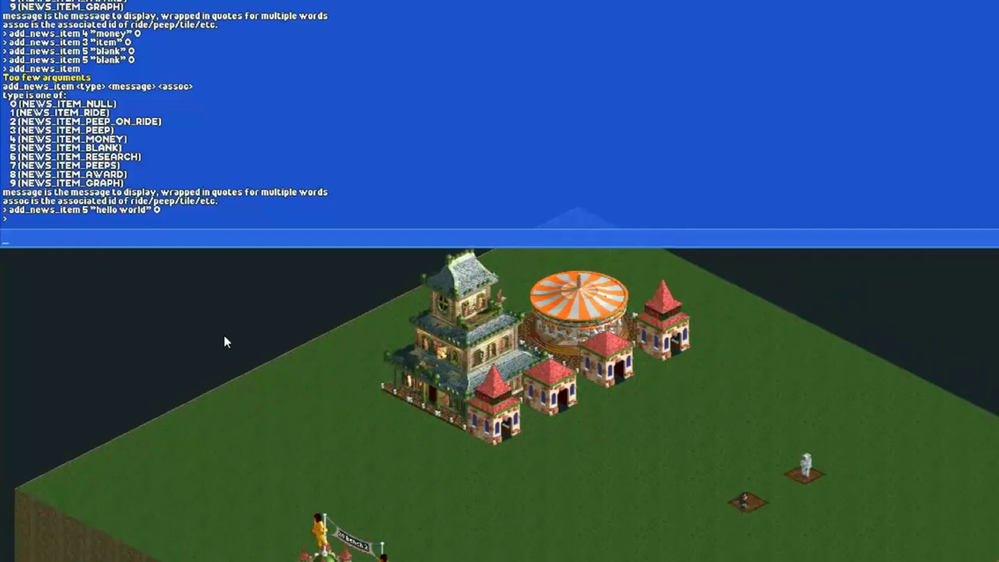
{"action": "type", "text": "add_new"}
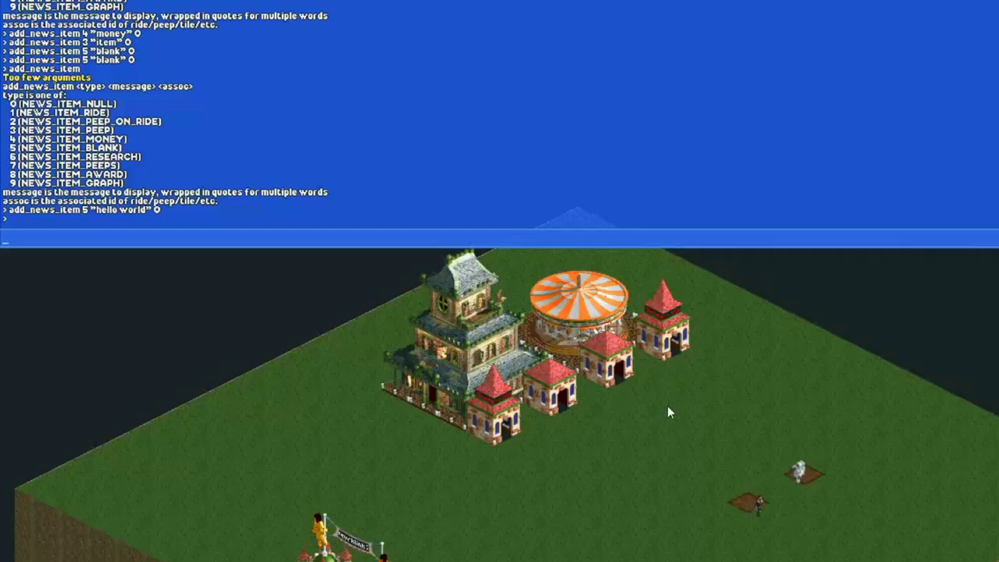
{"action": "mouse_move", "coordinate": [737, 511]}
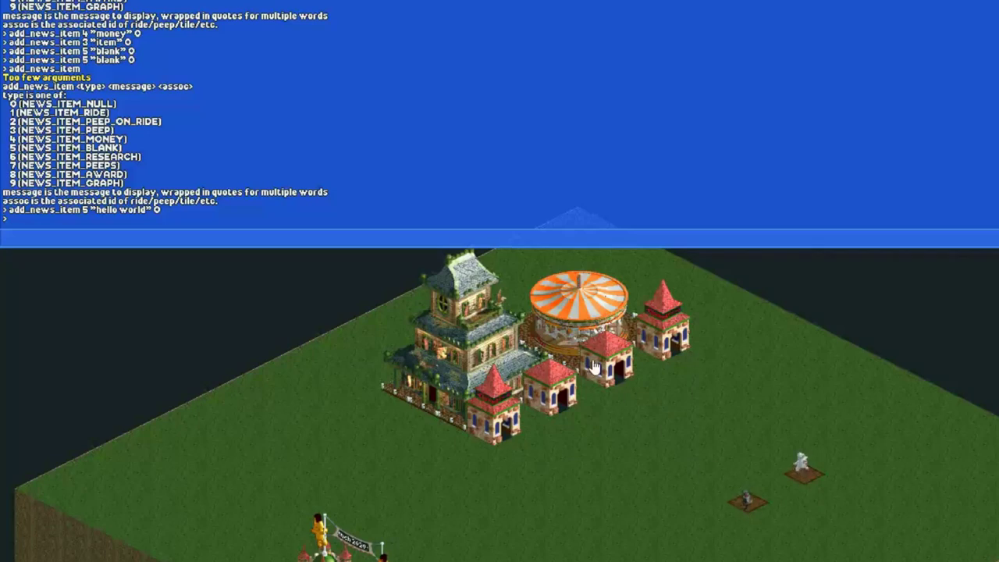
{"action": "mouse_move", "coordinate": [597, 351]}
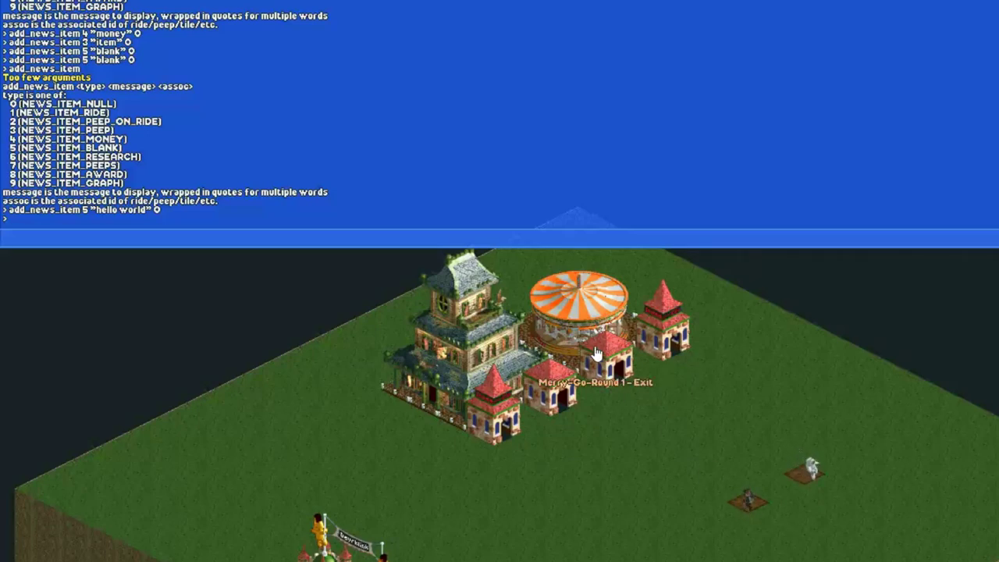
Run 'staff list' to show Entertainer ids, then begin typing add_news_item.
{"action": "type", "text": "staff"}
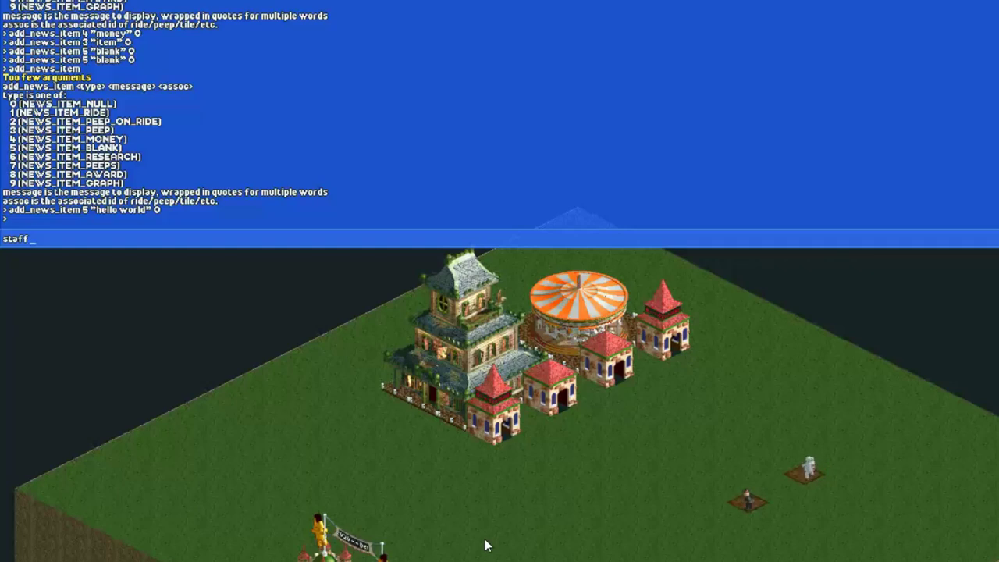
{"action": "type", "text": "staff list"}
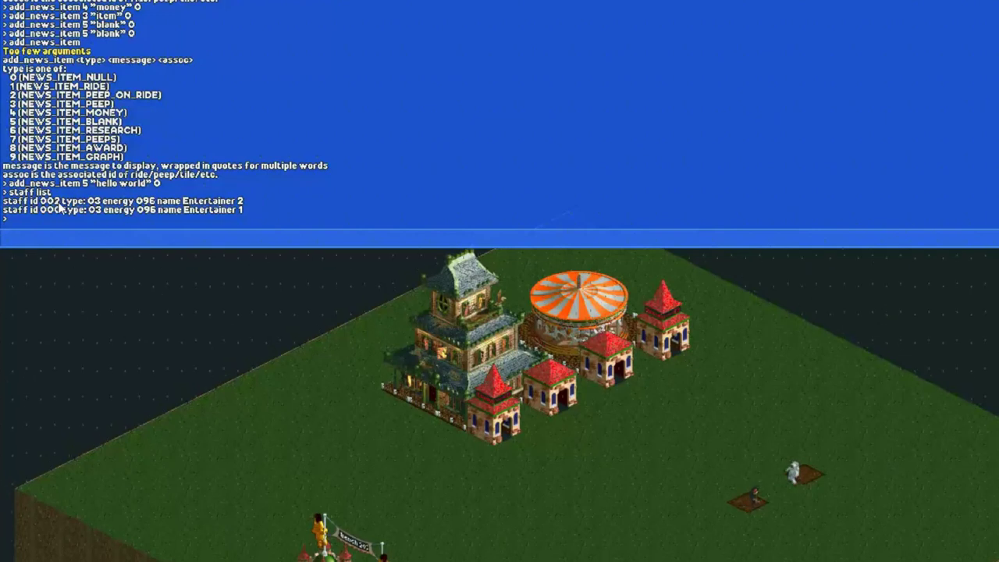
{"action": "type", "text": "add_news_item 3"}
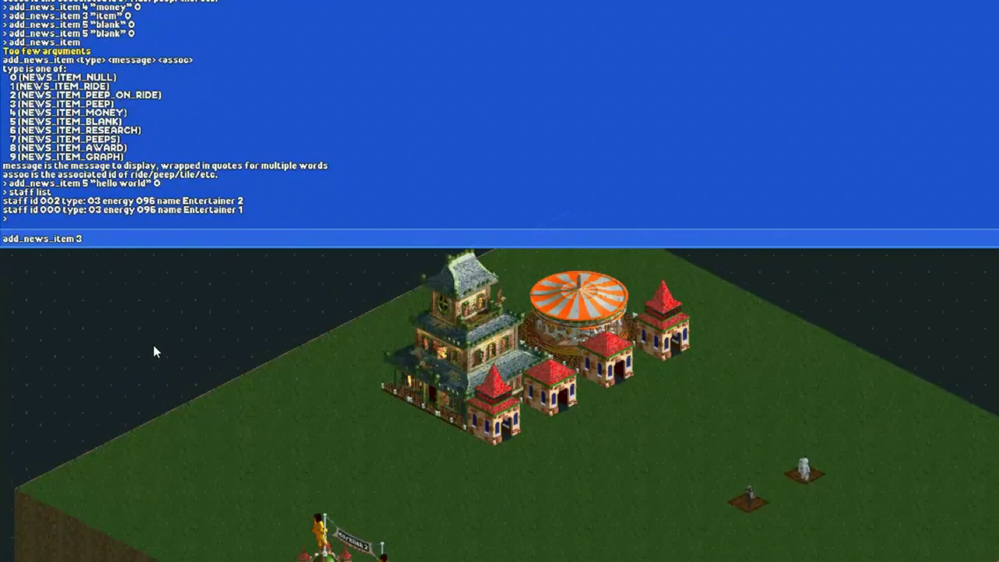
Complete and run add_news_item 3 "Howdeehow" 2 for Entertainer 2.
{"action": "type", "text": "\"How"}
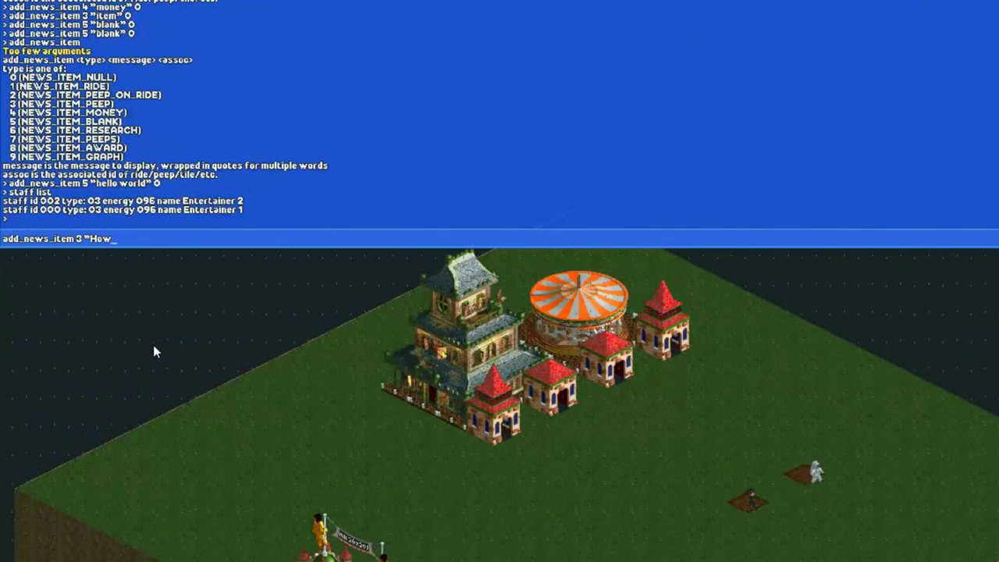
{"action": "type", "text": "deeho"}
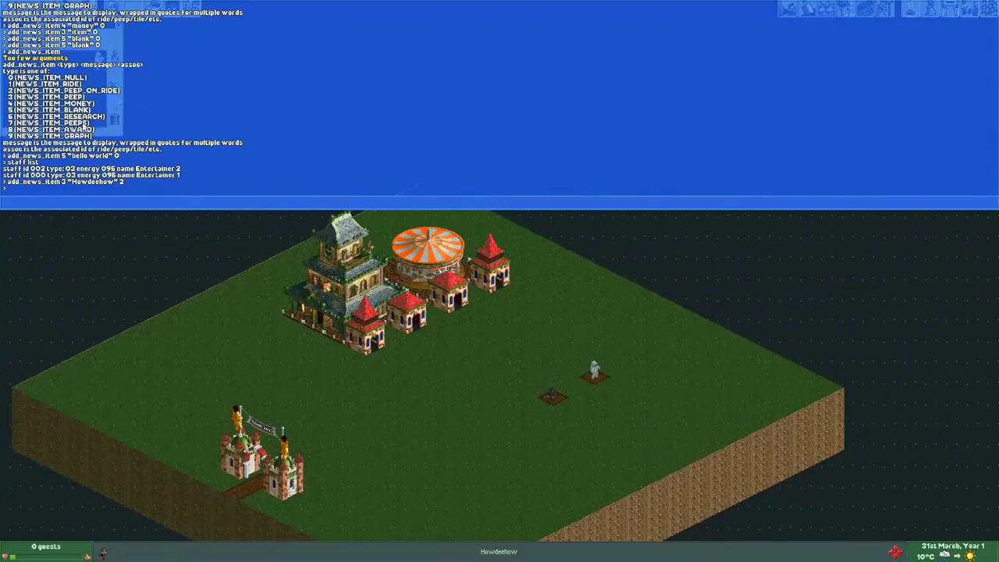
Open Entertainer 2's window from the Howdeehow news ticker, then close it.
{"action": "left_click", "coordinate": [593, 369]}
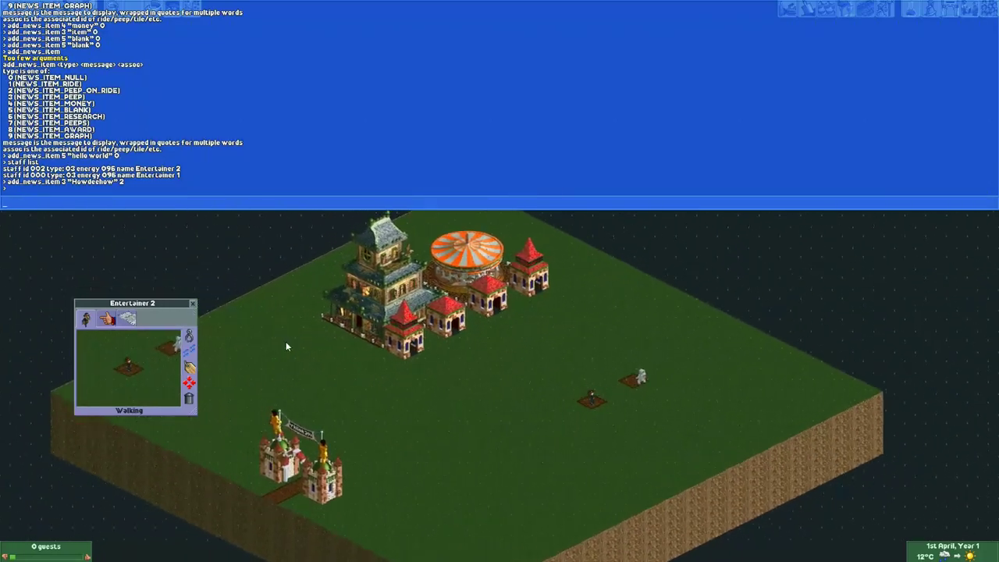
{"action": "mouse_move", "coordinate": [192, 304]}
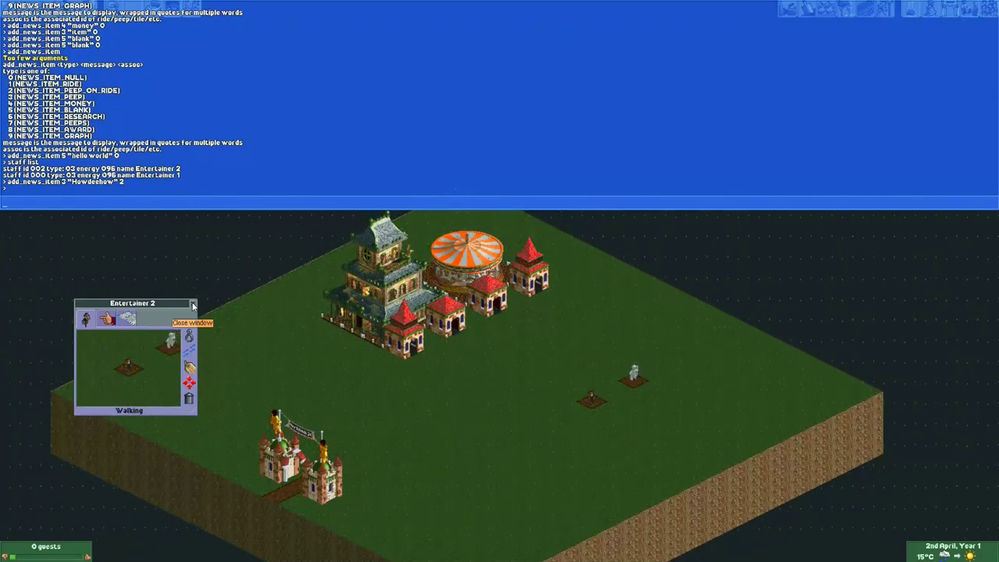
{"action": "mouse_move", "coordinate": [143, 369]}
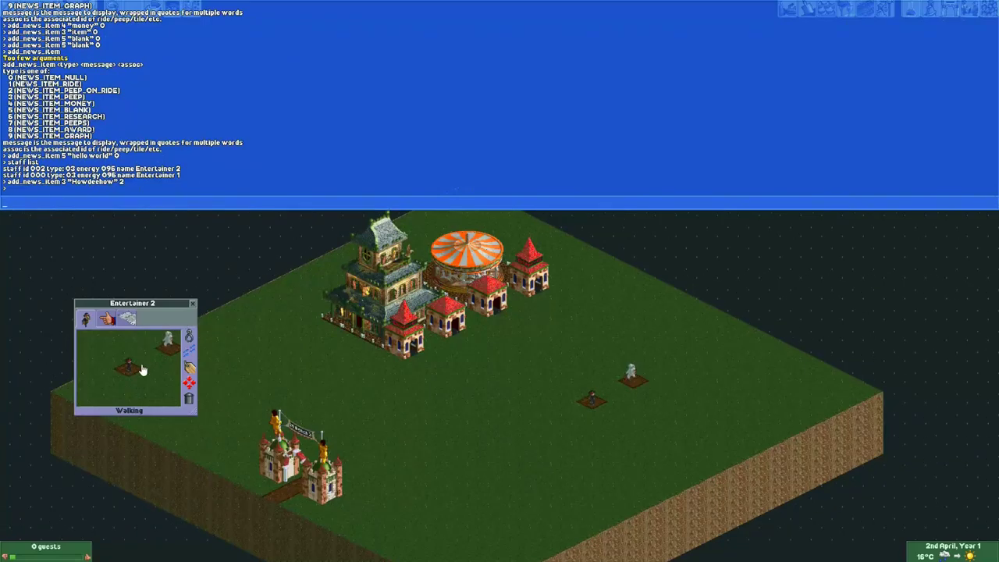
{"action": "left_click", "coordinate": [192, 303]}
{"action": "type", "text": "rides list"}
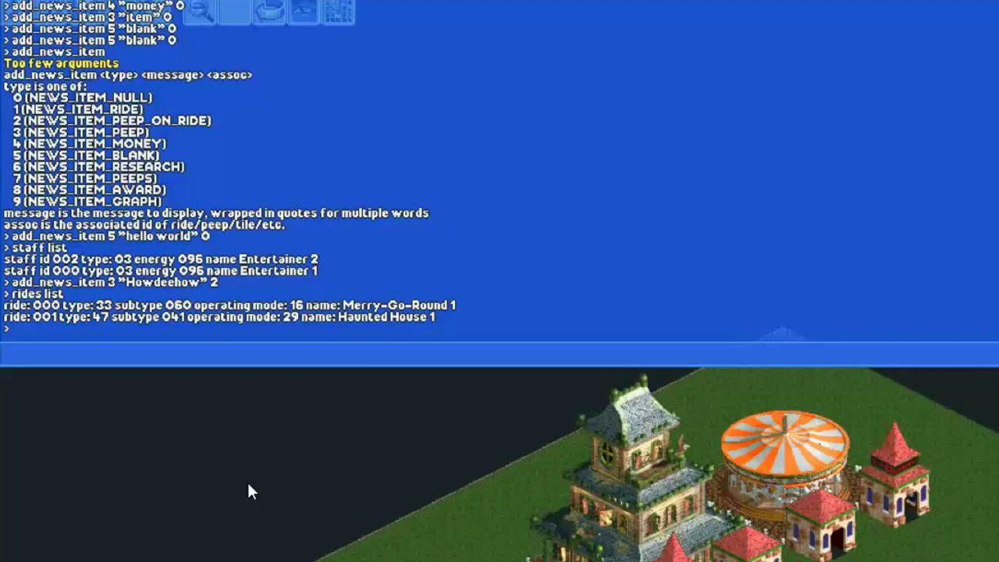
Enter add_news_item 1 "Haunted house" 1 linking the message to Haunted House 1.
{"action": "type", "text": "add_news_item"}
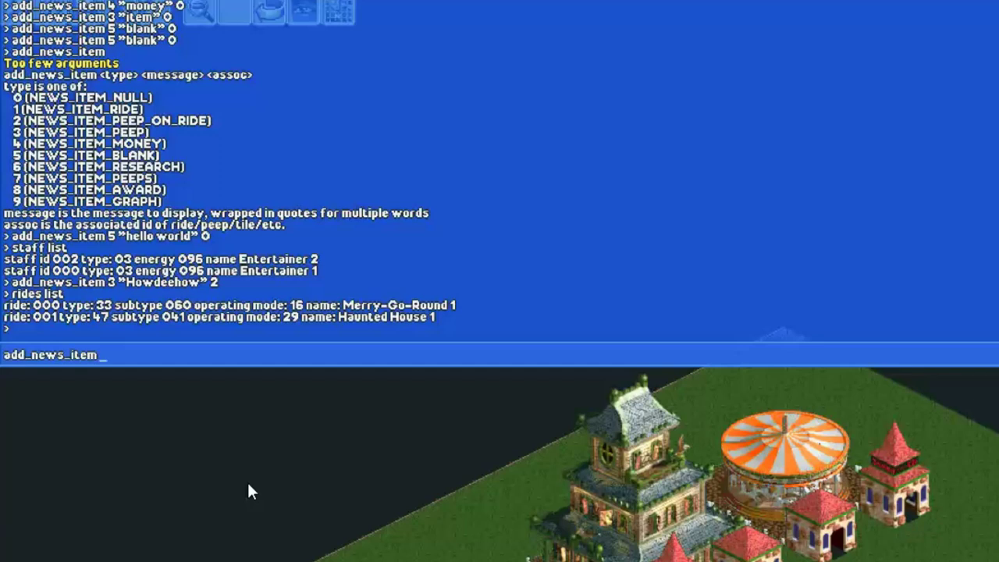
{"action": "type", "text": "1"}
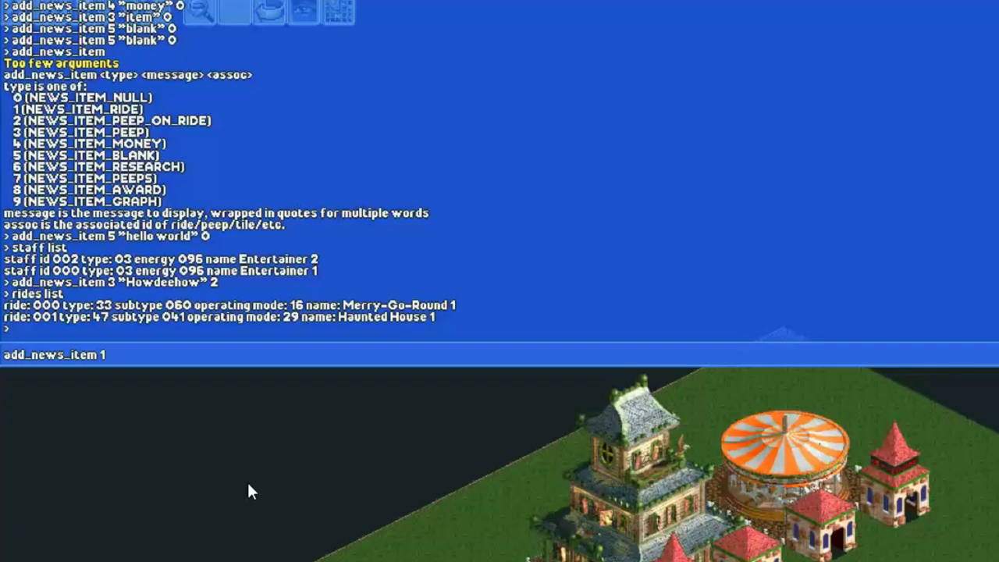
{"action": "type", "text": "\"Haunted house"}
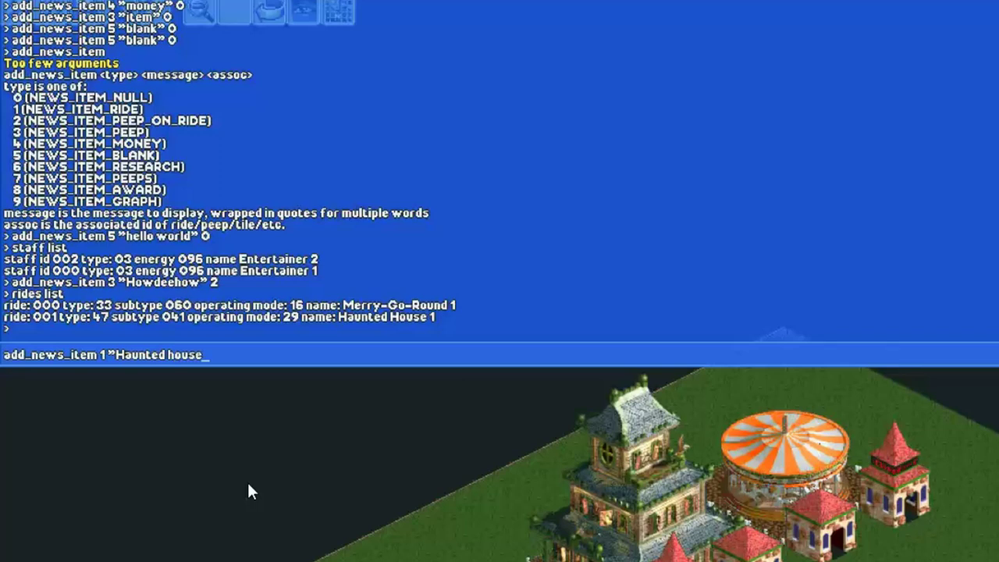
{"action": "type", "text": "\""}
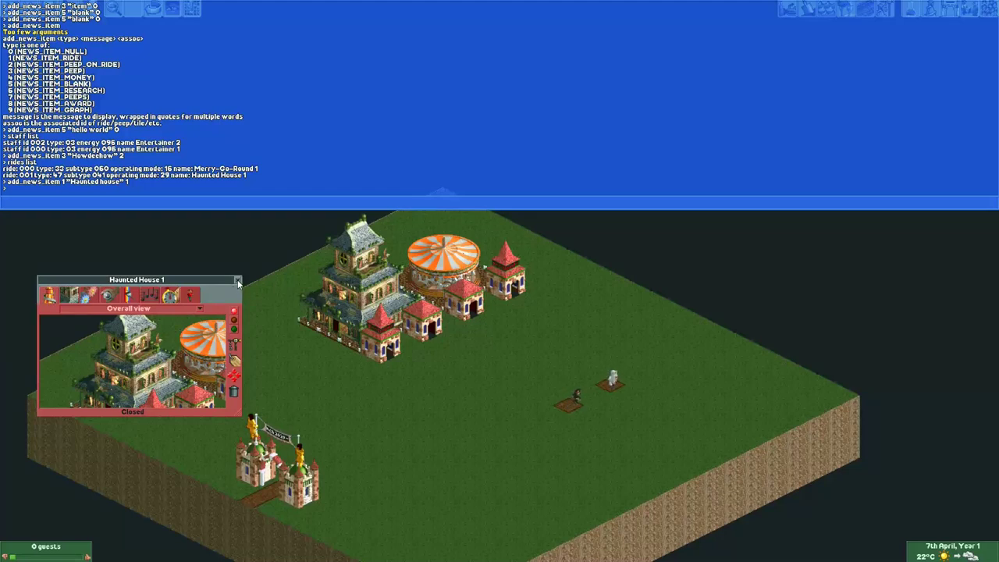
Close the Haunted House 1 details window and scroll the console.
{"action": "left_click", "coordinate": [237, 280]}
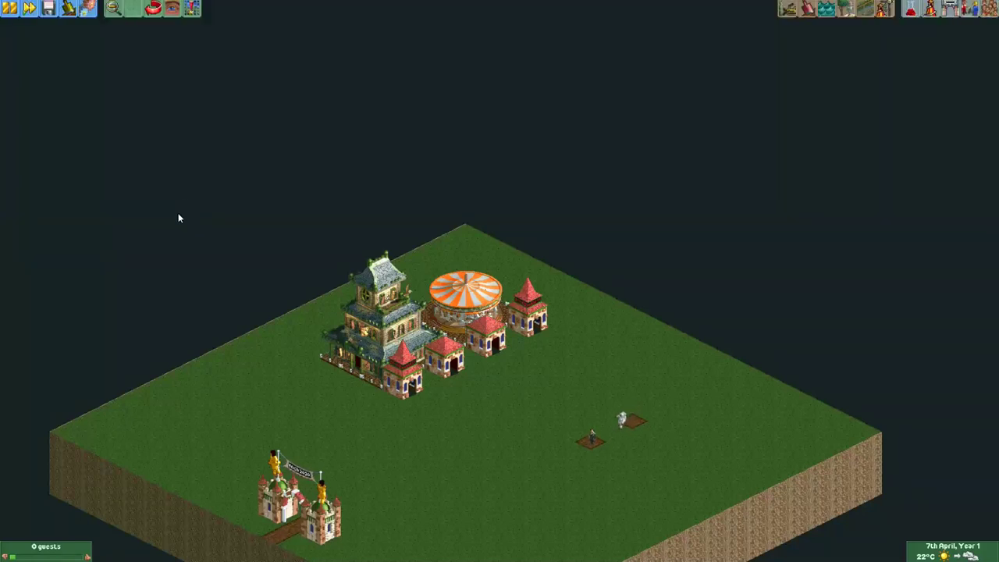
{"action": "scroll", "scroll_direction": "down", "scroll_amount": 3}
{"action": "type", "text": "staff list"}
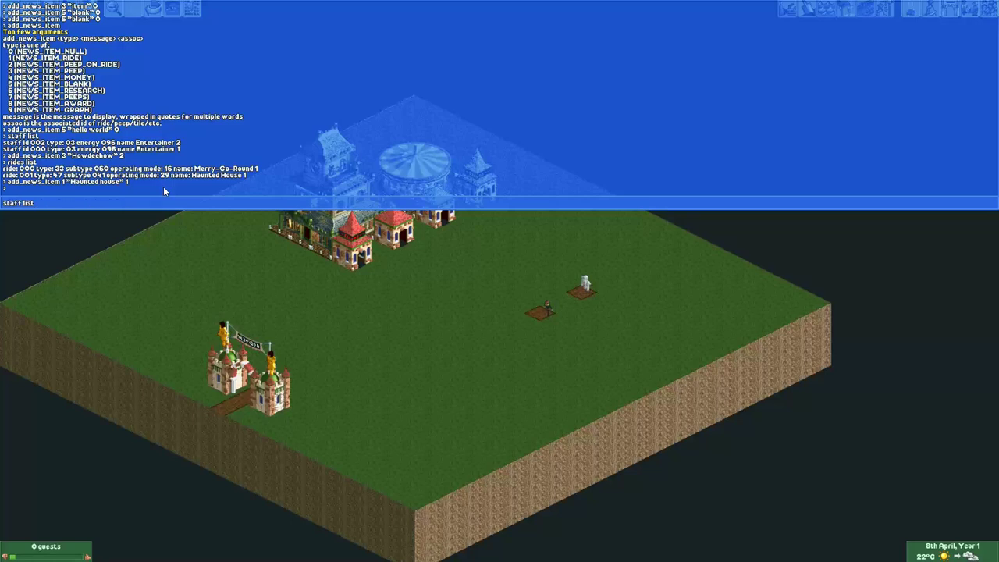
Re-run the hello world, Howdeehow and Haunted house add_news_item commands.
{"action": "type", "text": "add_news_item 5 \"hello world\" 0"}
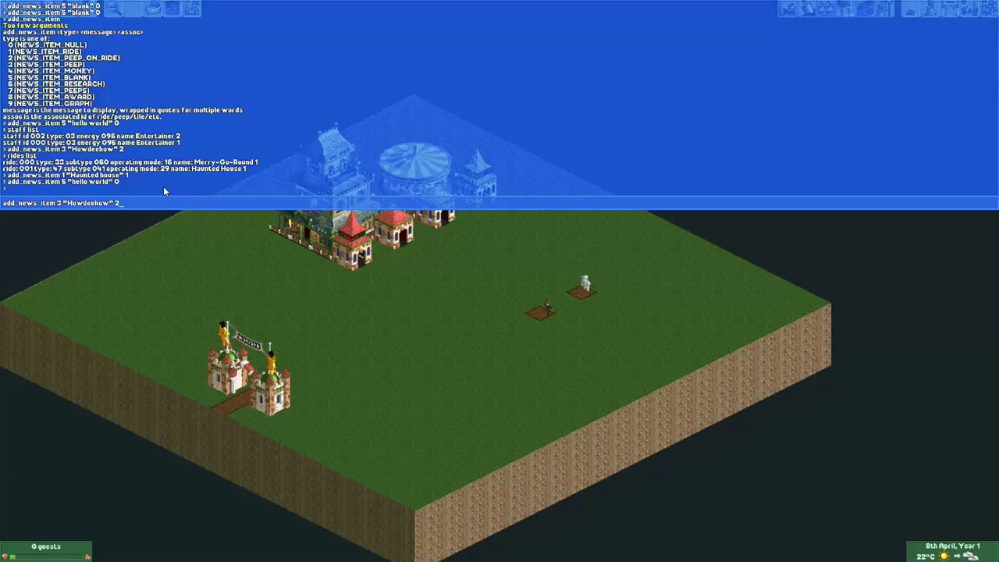
{"action": "key", "text": "enter"}
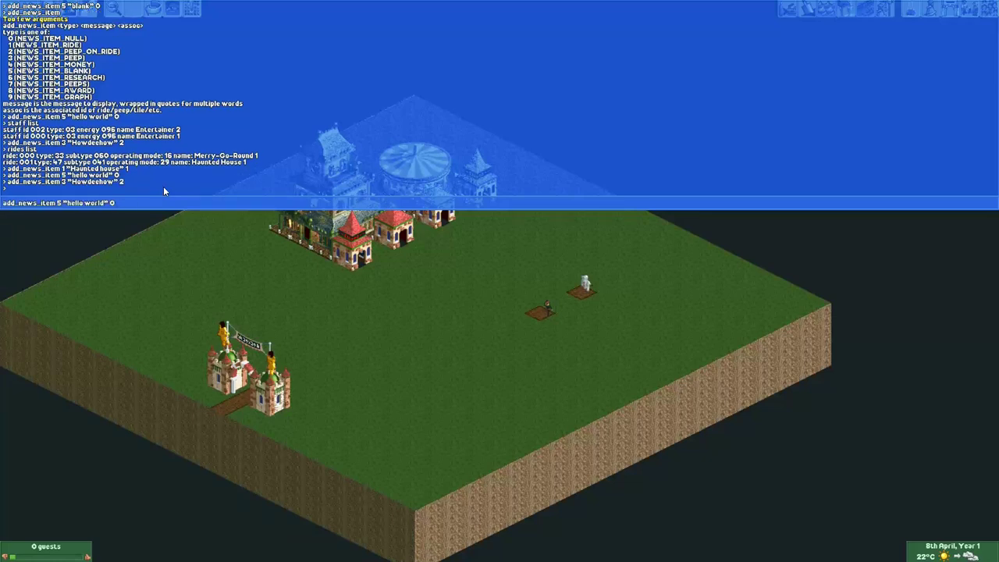
{"action": "type", "text": "add_news_item 1 \"Haunted house\" 1"}
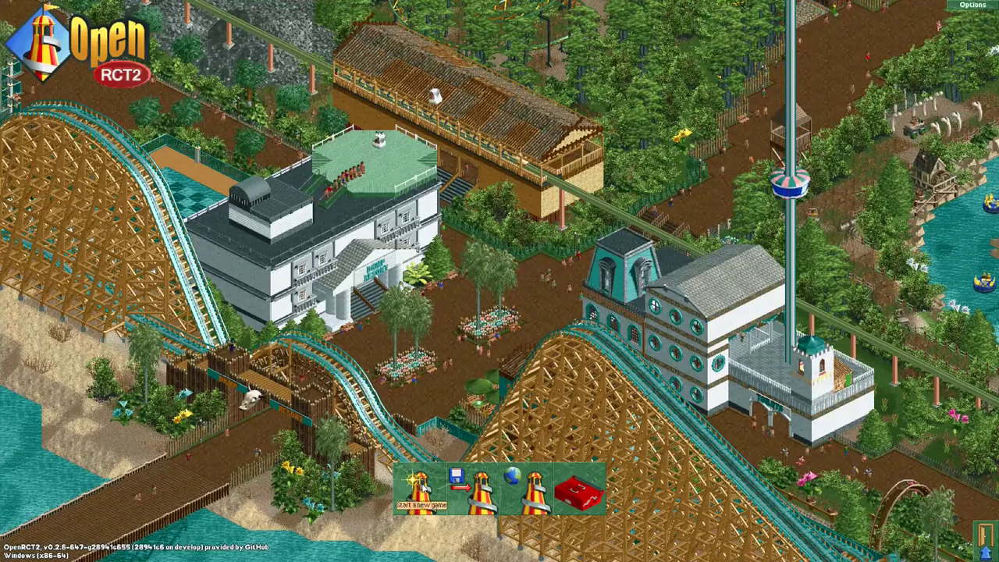
Open the saved-park list from Load Game and scroll to the saved park.
{"action": "left_click", "coordinate": [457, 489]}
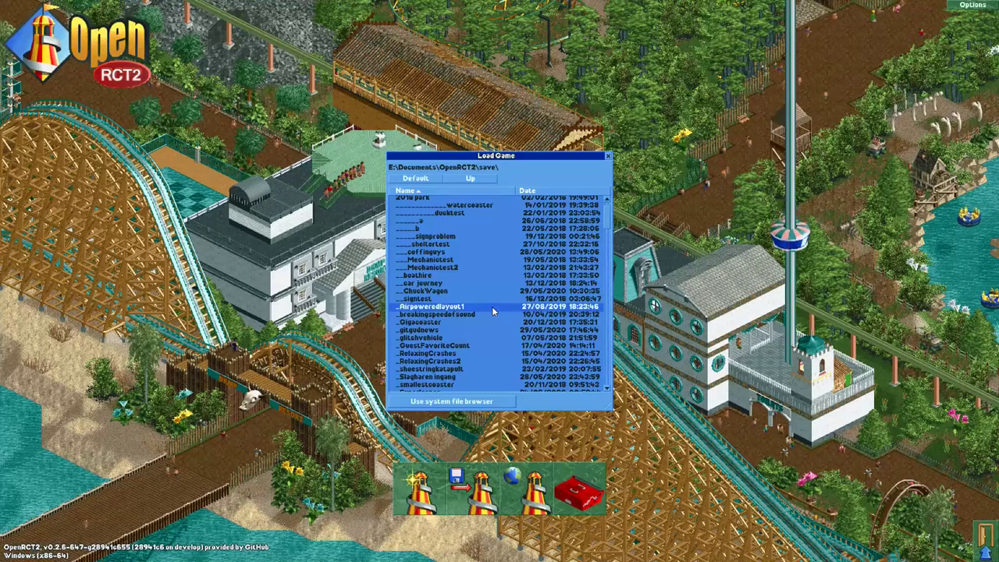
{"action": "scroll", "scroll_direction": "down", "scroll_amount": 3}
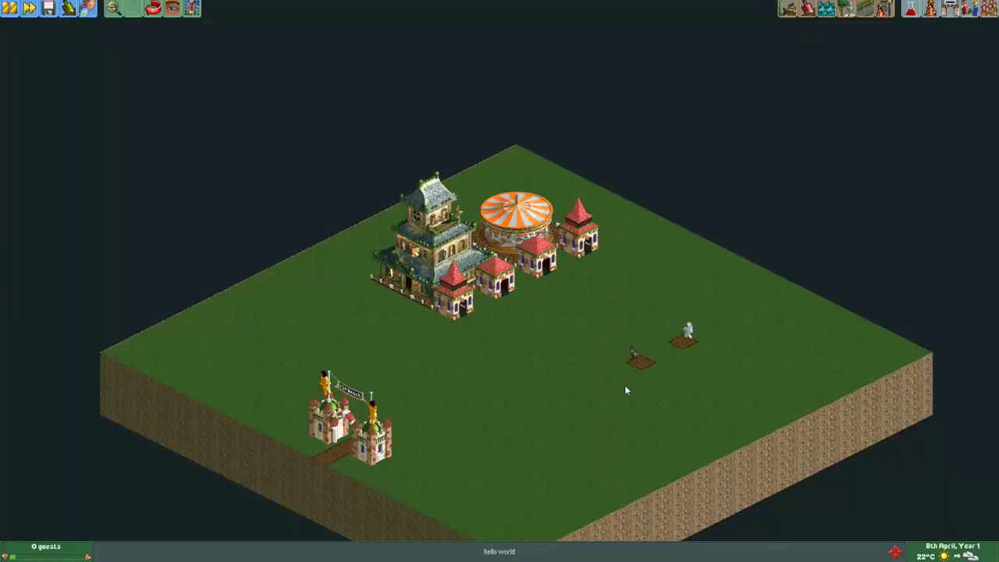
{"action": "mouse_move", "coordinate": [610, 493]}
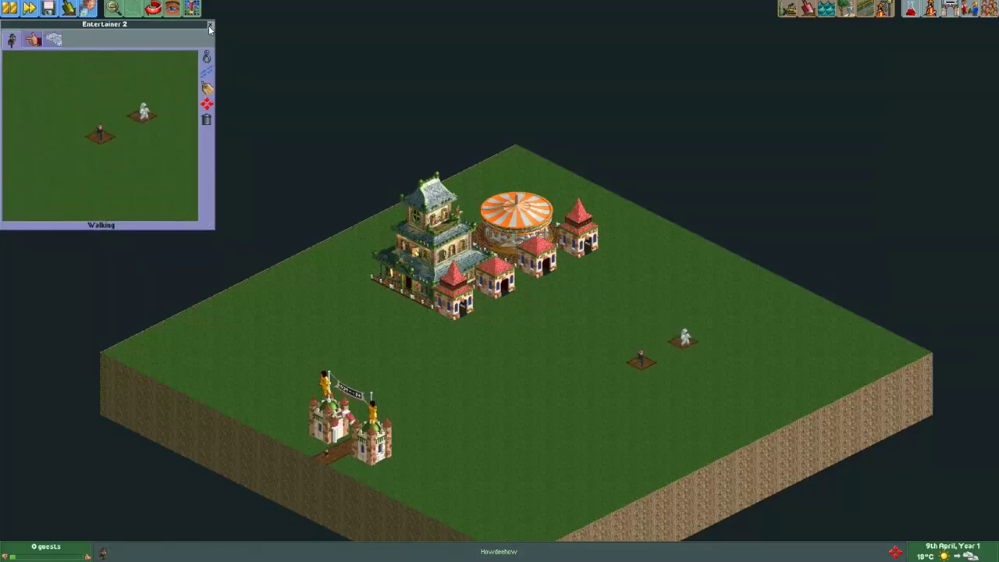
Close the Entertainer 2 and Haunted House 1 windows opened by the news items.
{"action": "left_click", "coordinate": [210, 24]}
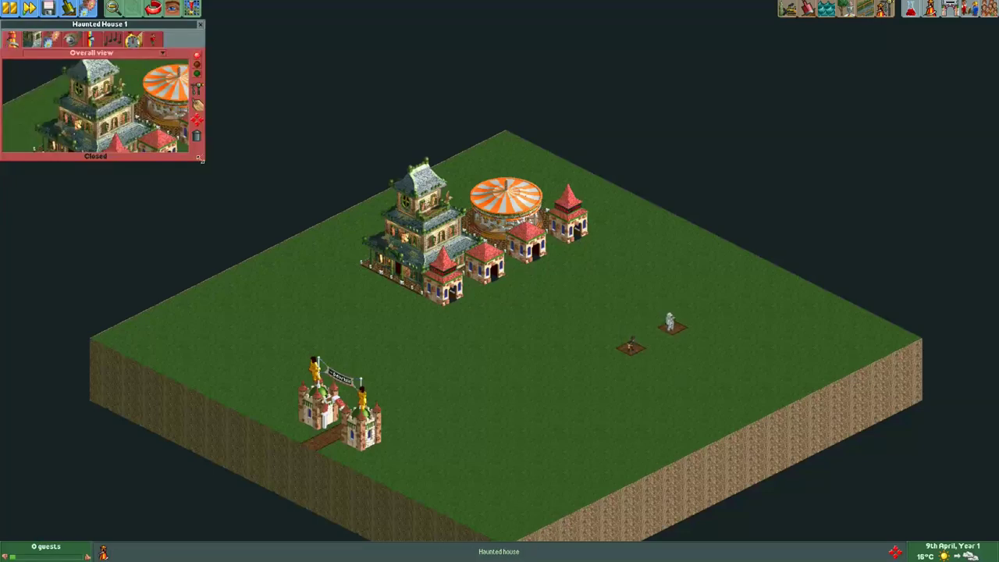
{"action": "left_click", "coordinate": [200, 24]}
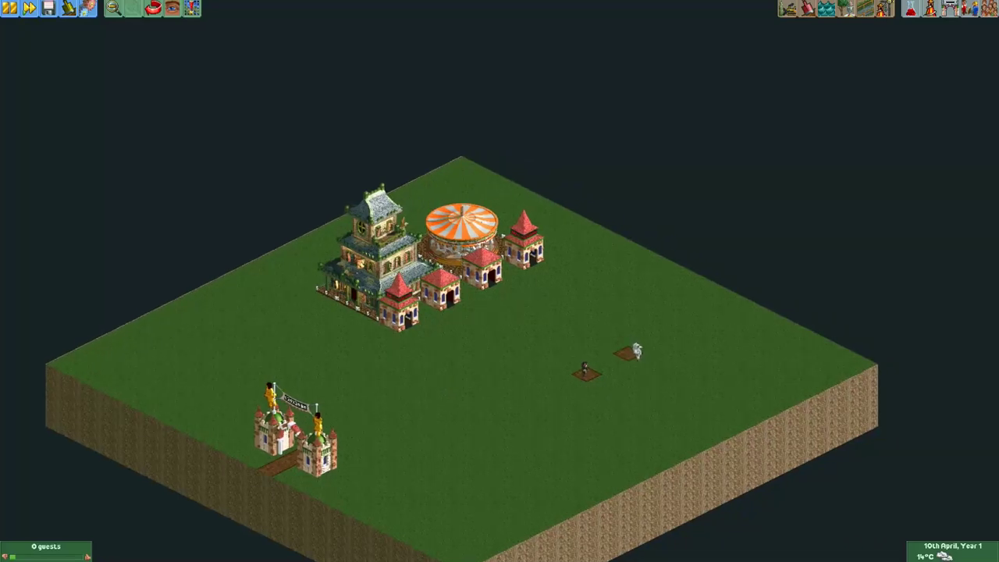
{"action": "mouse_move", "coordinate": [384, 529]}
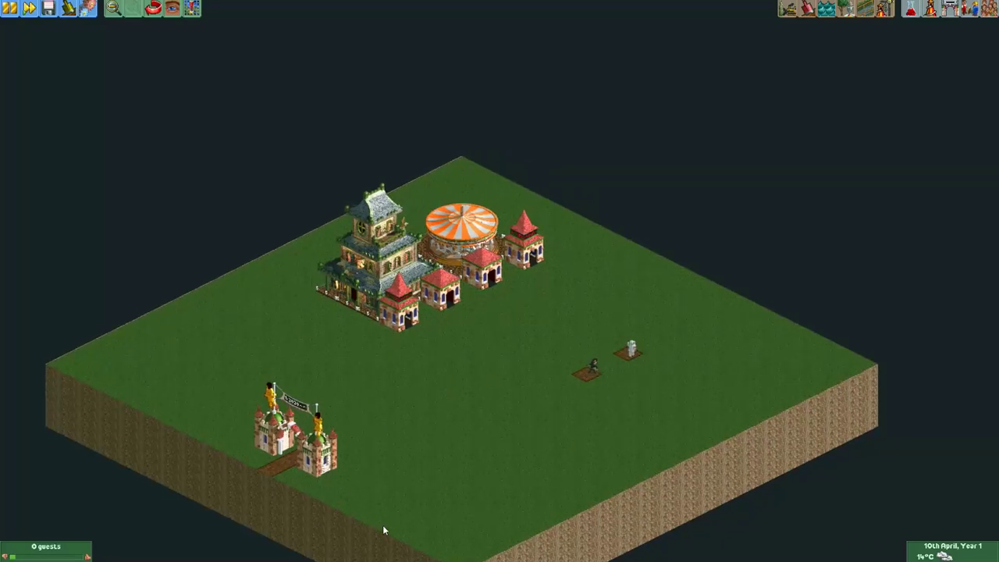
{"action": "mouse_move", "coordinate": [419, 396]}
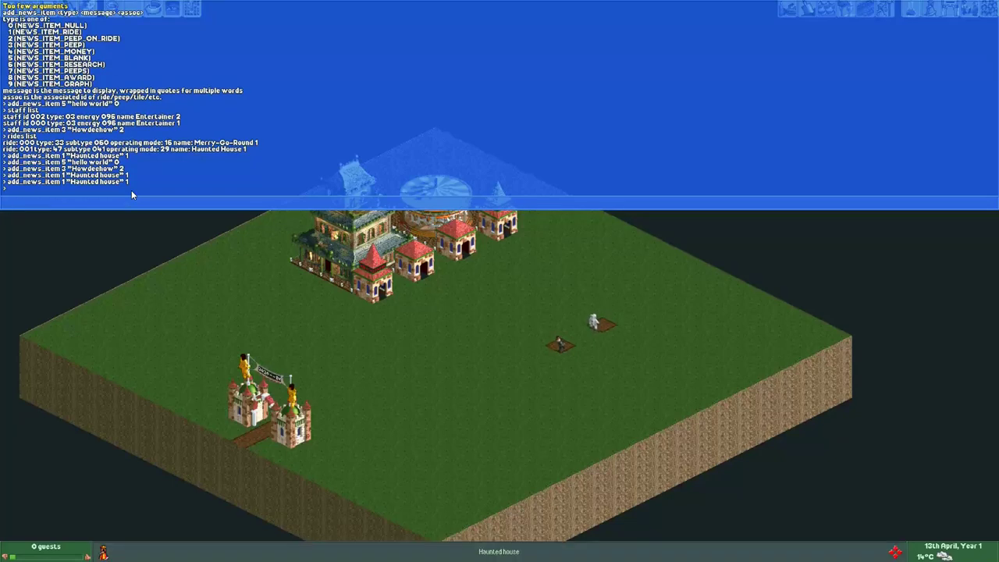
{"action": "mouse_move", "coordinate": [447, 321]}
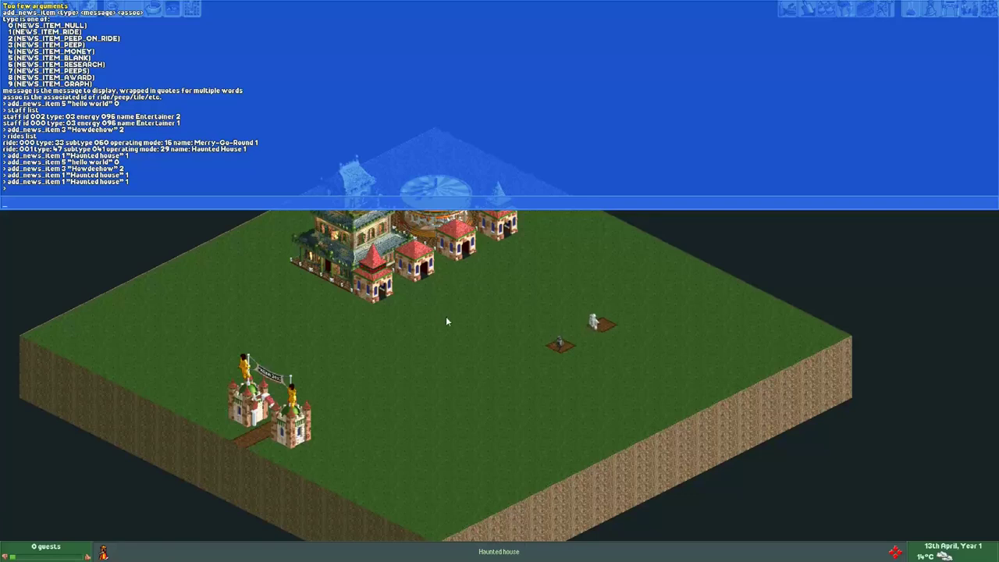